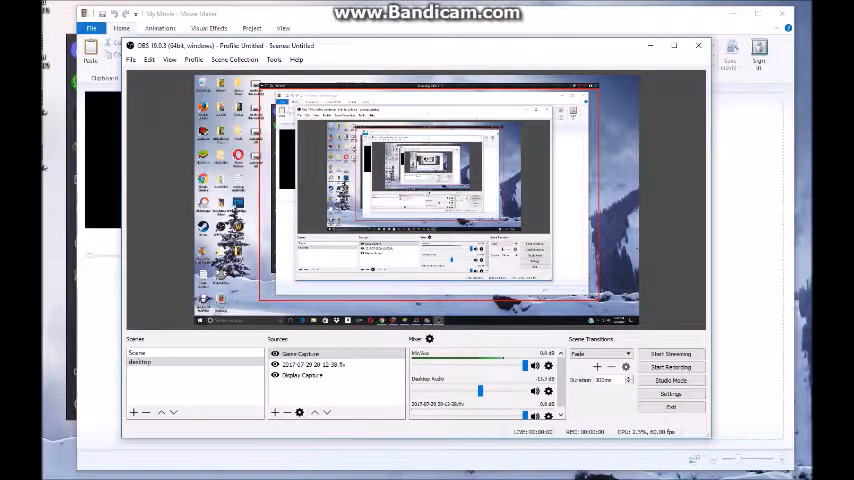
Step: Minimize OBS Studio to reveal the empty Windows Movie Maker project
click(698, 45)
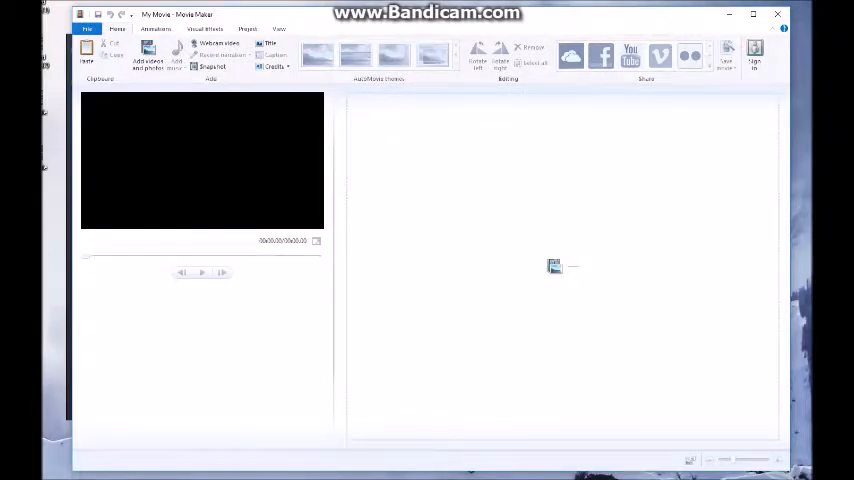
Step: Add the llama video clips to the project and begin saving the movie
click(147, 57)
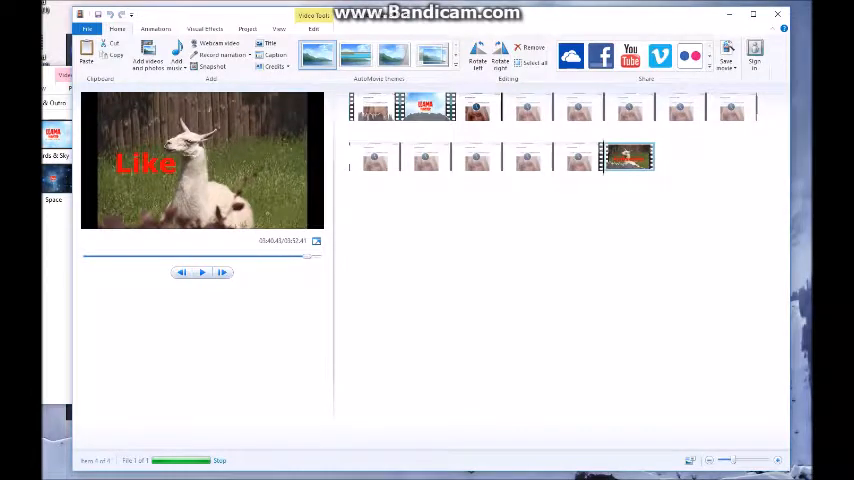
click(87, 28)
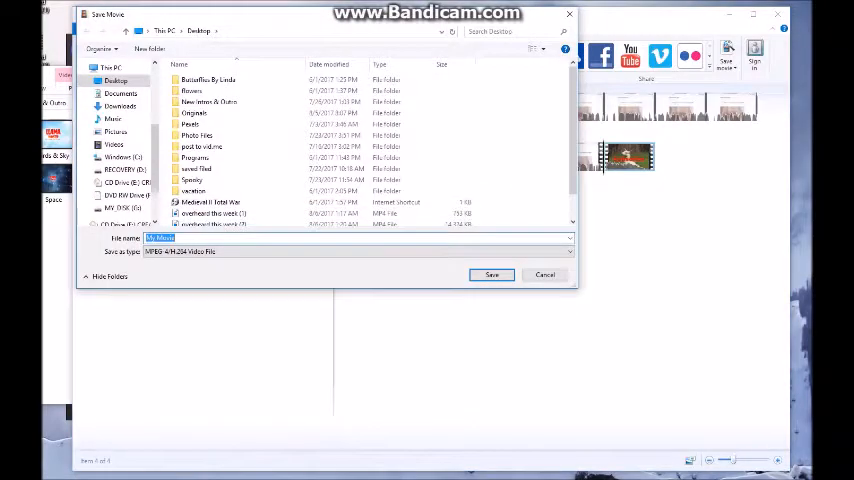
Step: Save the movie to the Desktop as an MPEG-4/H.264 video file
click(491, 274)
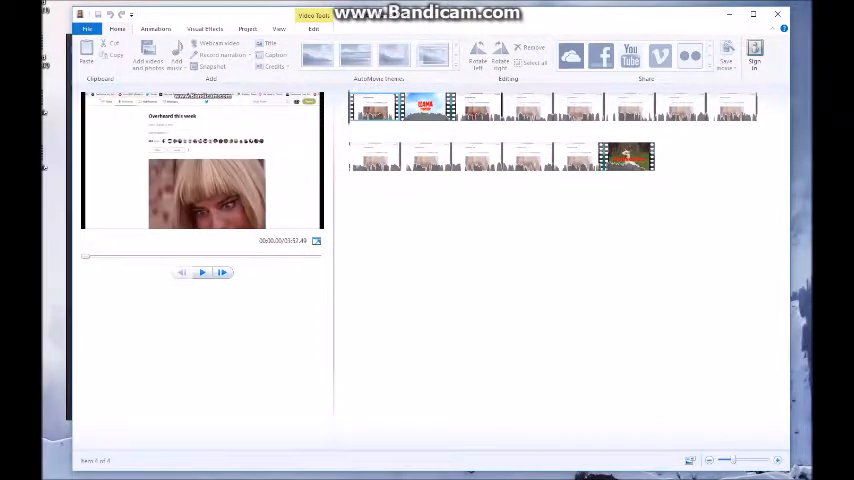
Step: Dismiss the save notice, browse Project, Visual Effects and Animations, then add a My Movie title
click(726, 57)
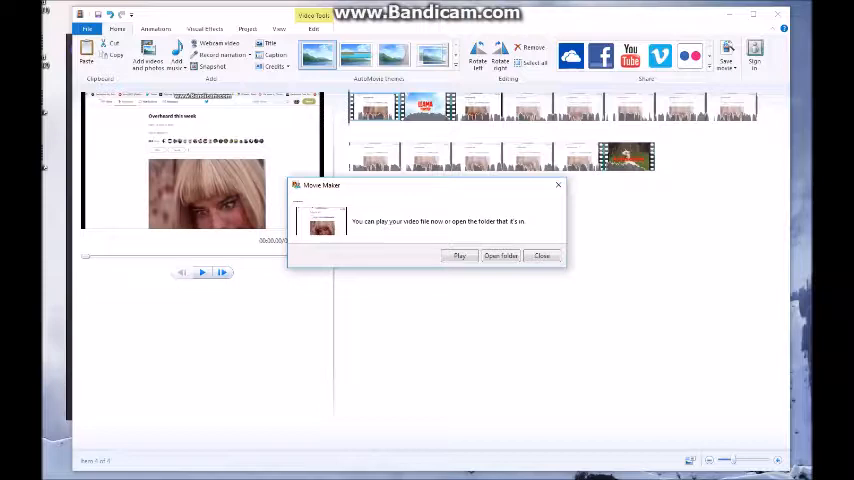
click(541, 256)
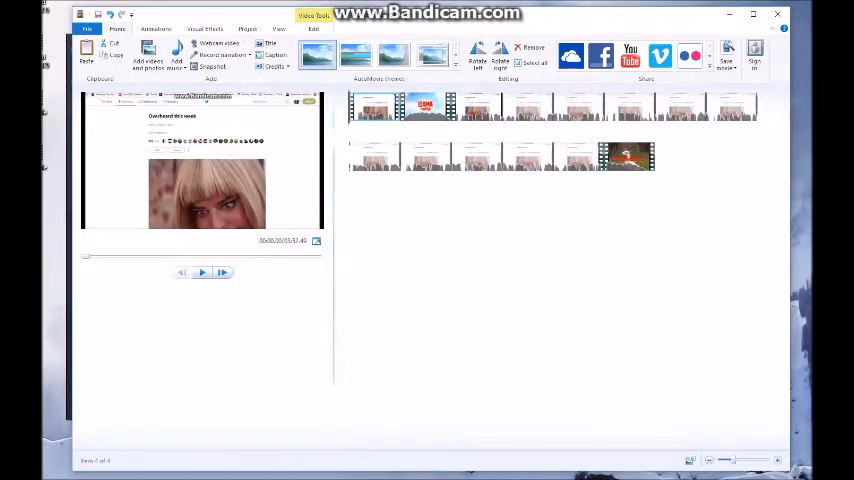
click(313, 15)
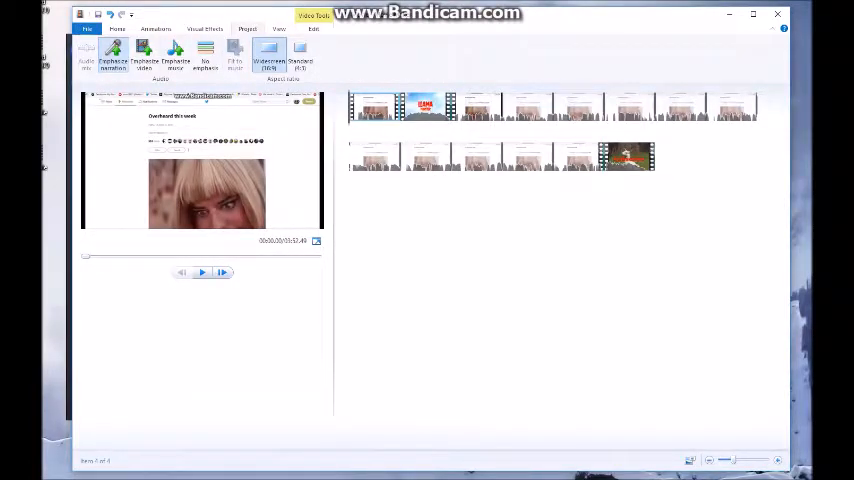
click(204, 28)
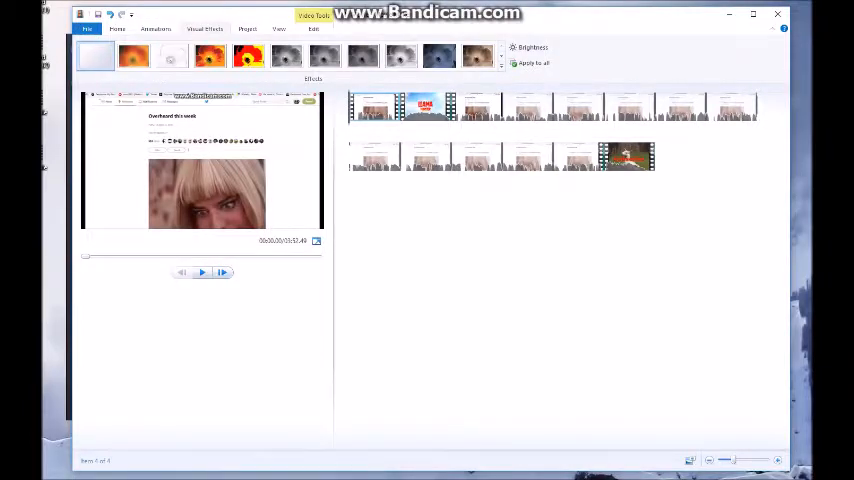
click(155, 28)
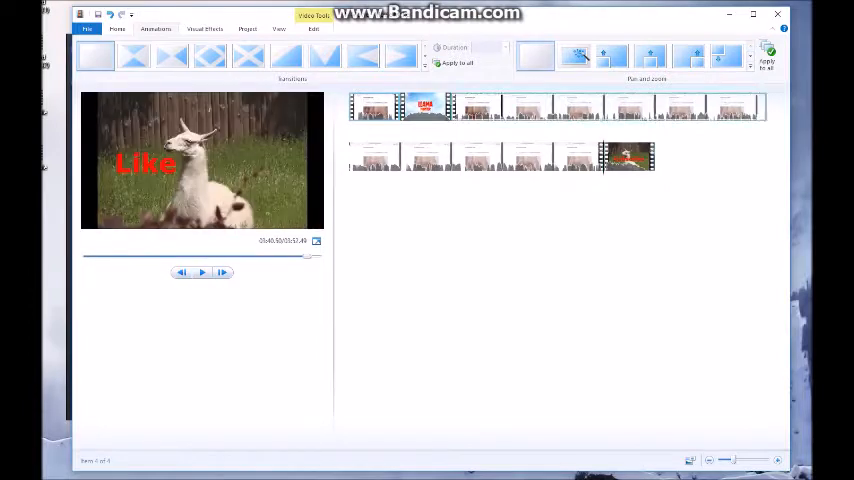
click(117, 28)
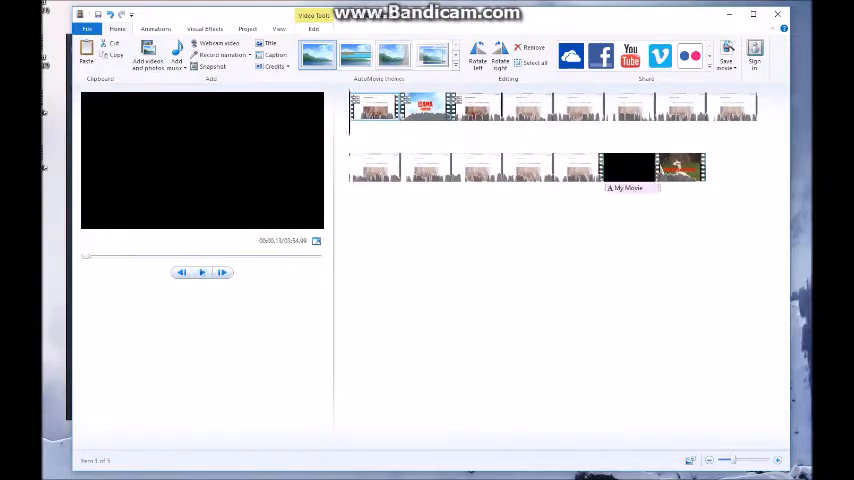
click(87, 29)
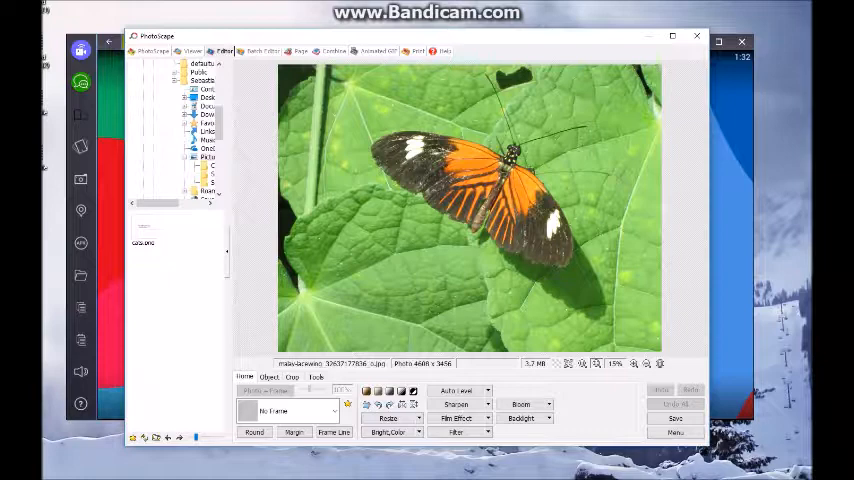
Step: Crop the butterfly photo to the marked area and resize it to 950 × 668 pixels
click(291, 377)
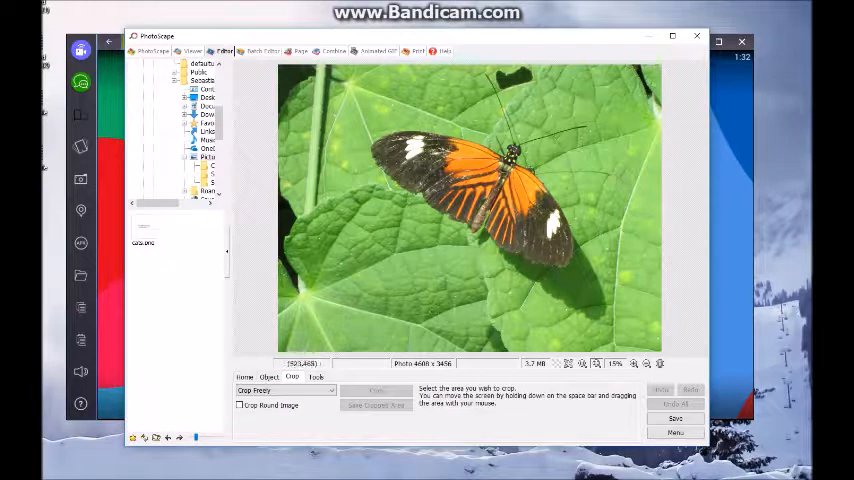
drag(298, 75, 623, 305)
text(950)
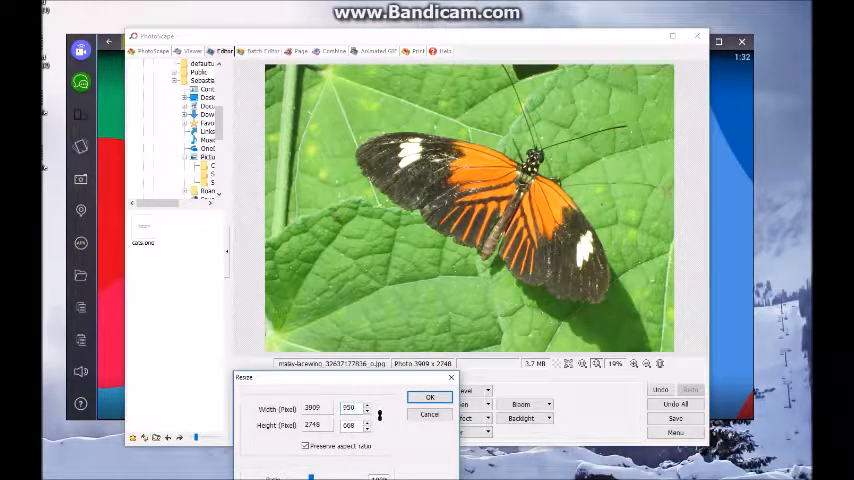
click(429, 397)
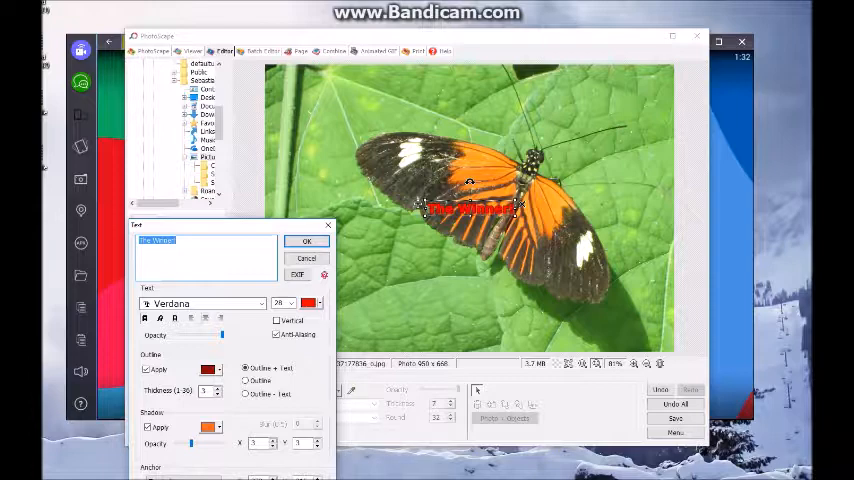
Step: Enlarge the red 'The Winner!' caption across the lower photo and save over the original
click(307, 241)
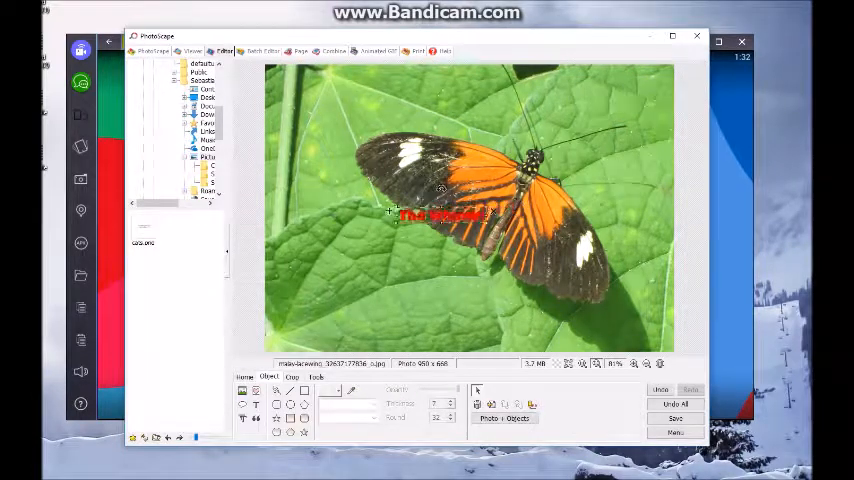
drag(440, 215, 348, 253)
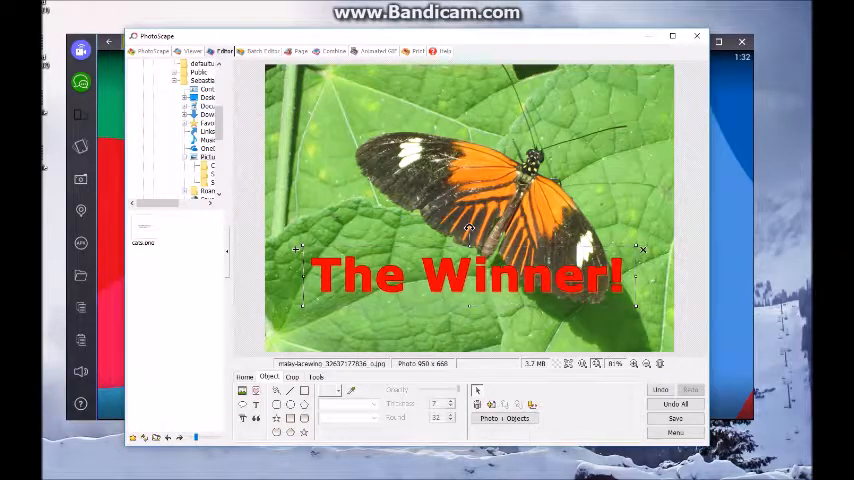
click(675, 418)
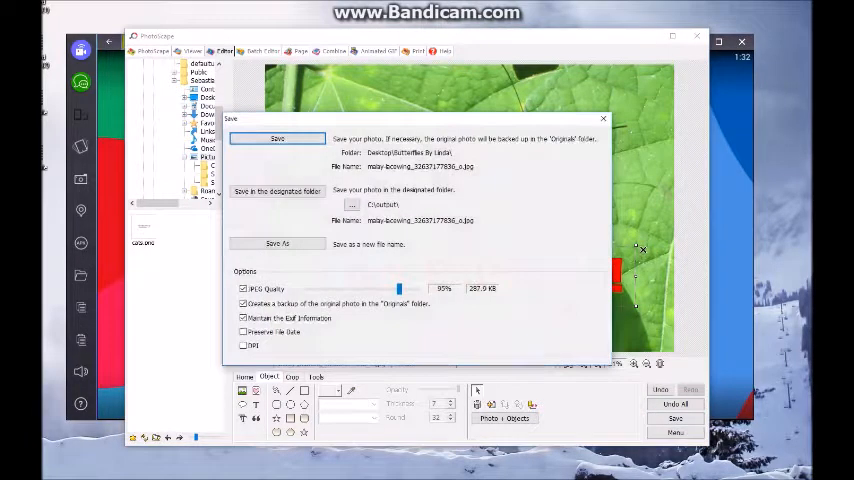
click(277, 243)
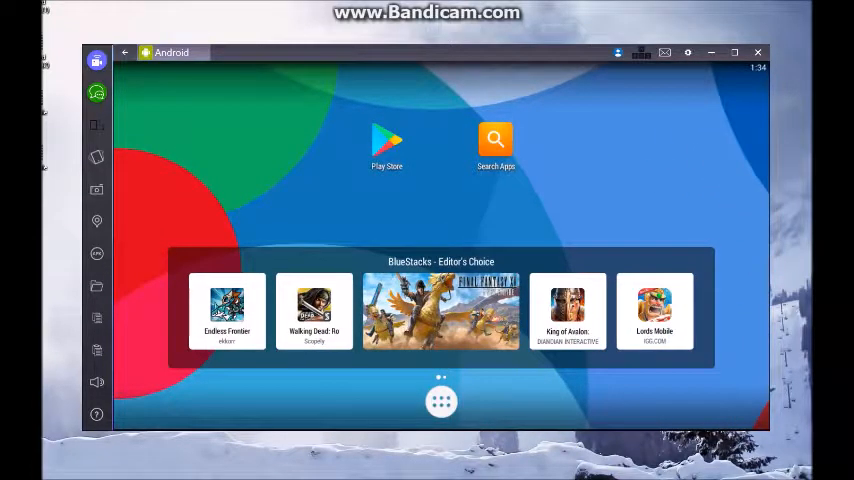
Step: Launch Google Play from the BlueStacks home screen
click(387, 140)
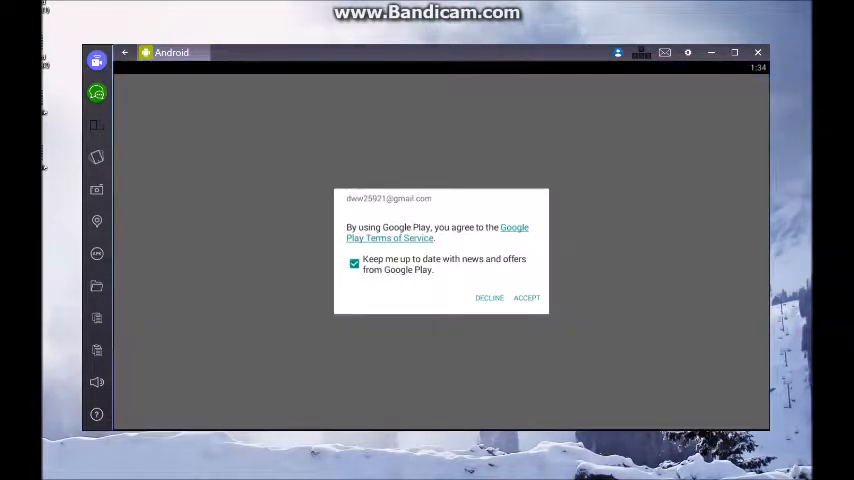